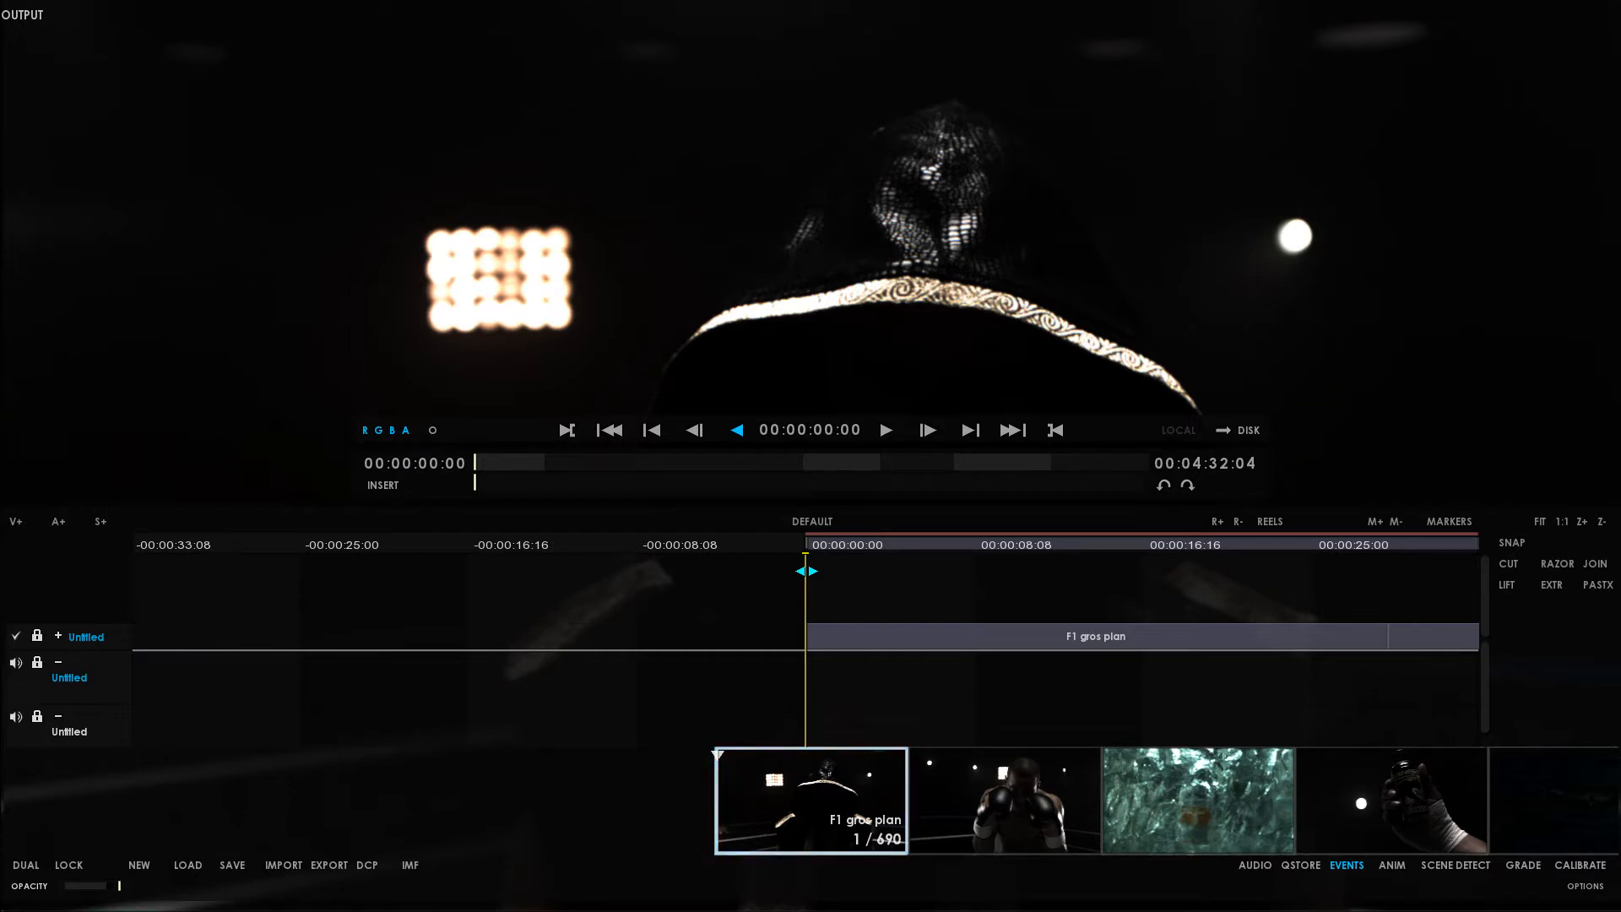
Show the F1 gros plan shot's RAW grading settings and expand its Gamma options (Linear, Rec709).
left_click(810, 800)
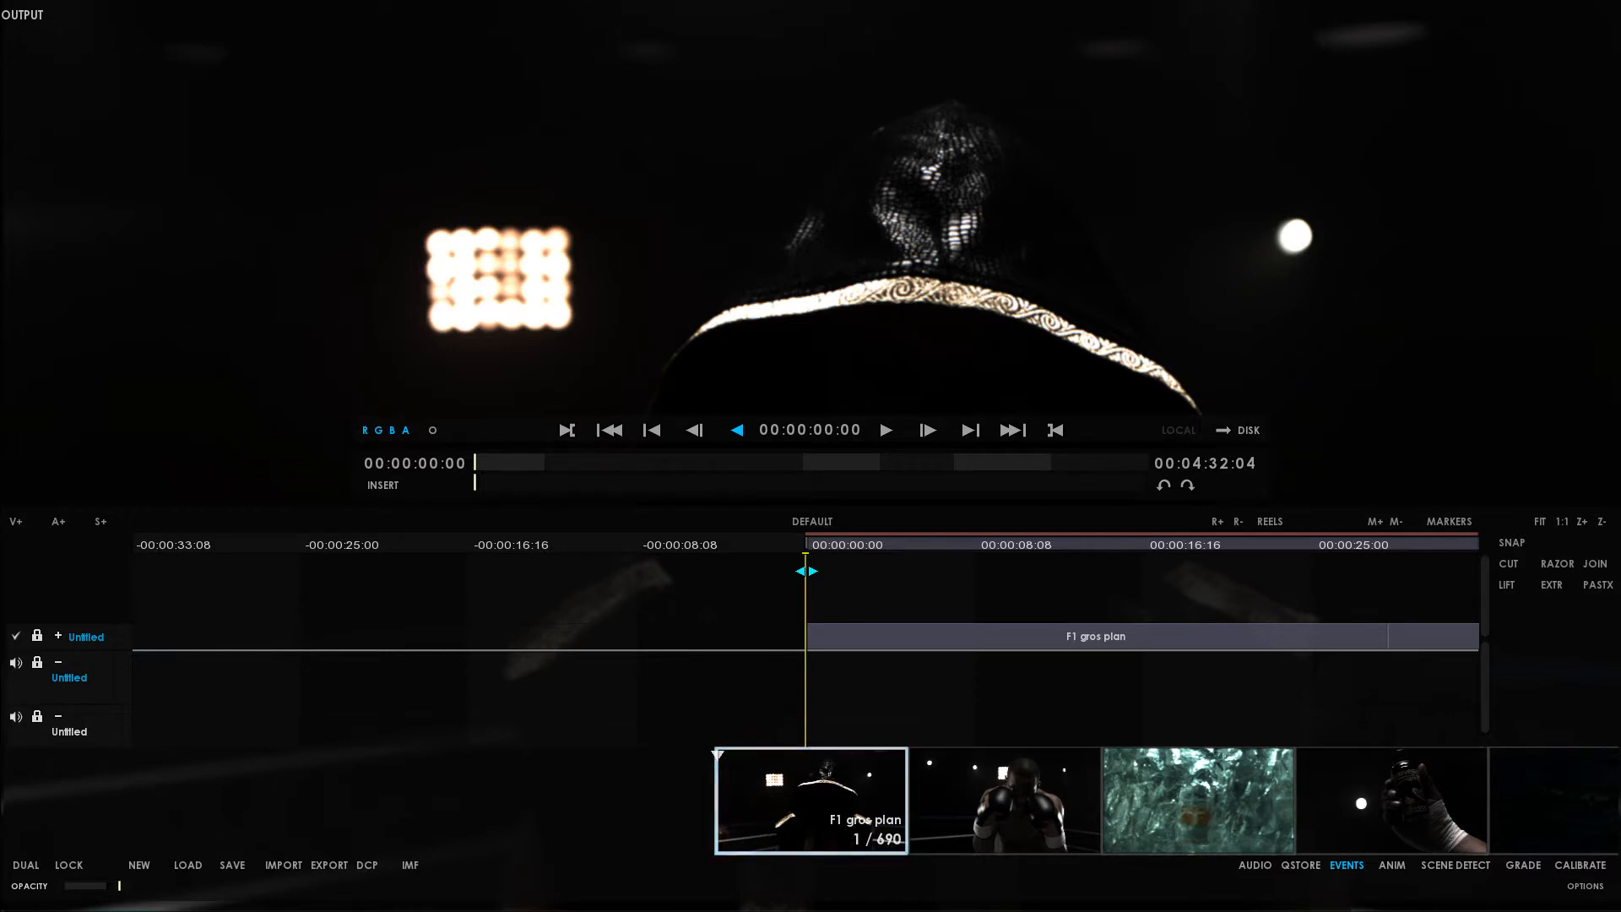
left_click(812, 802)
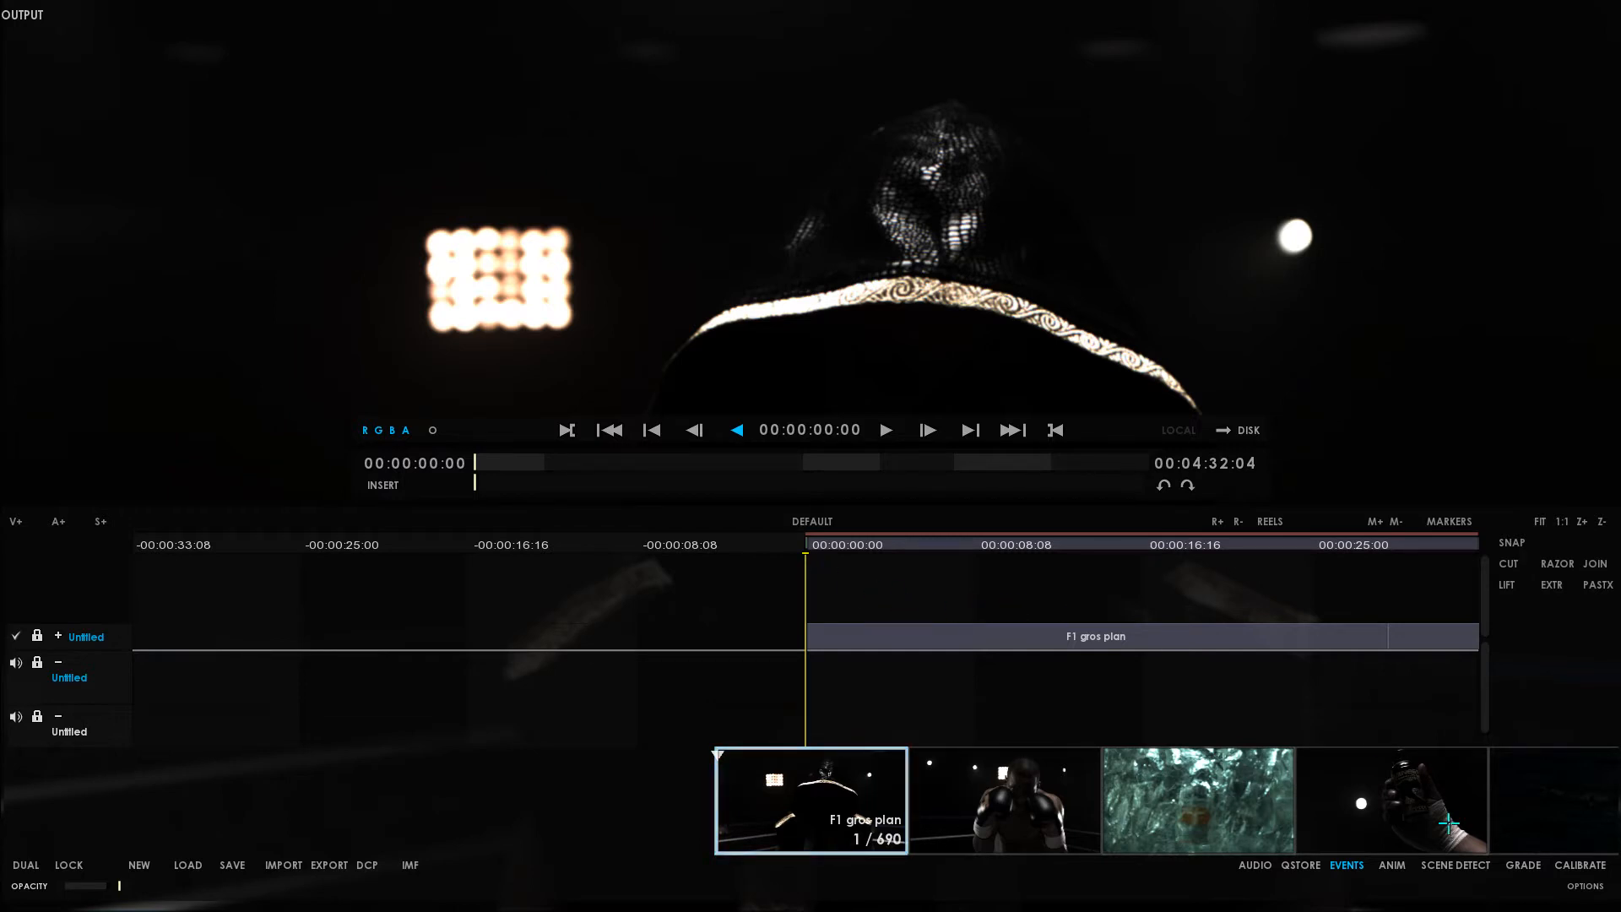
left_click(1521, 866)
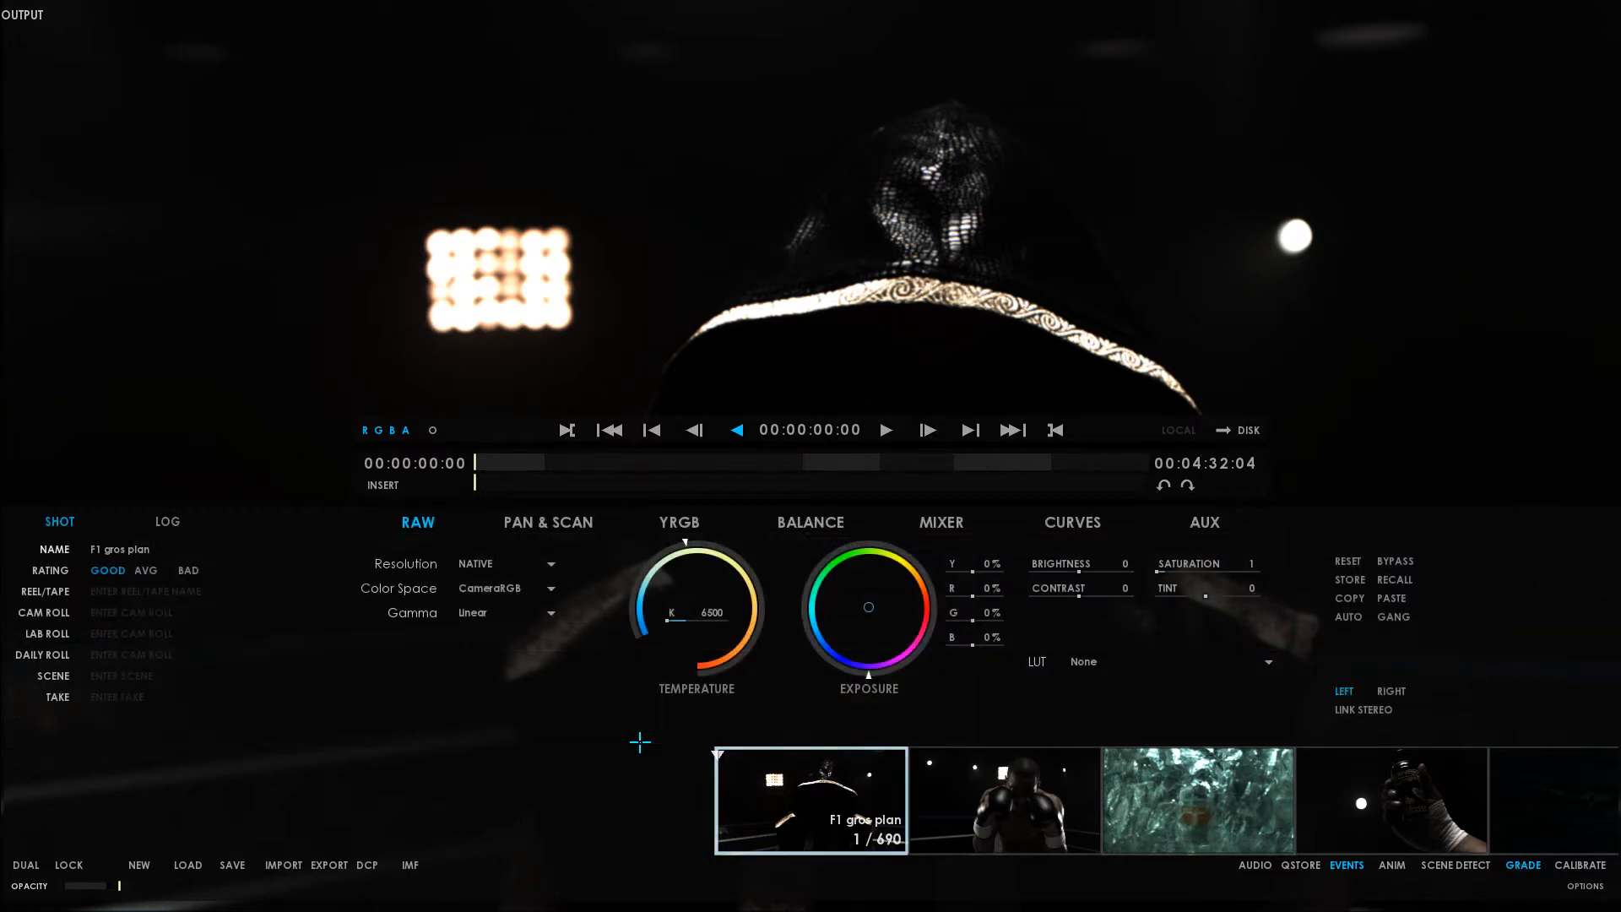
mouse_move(447, 535)
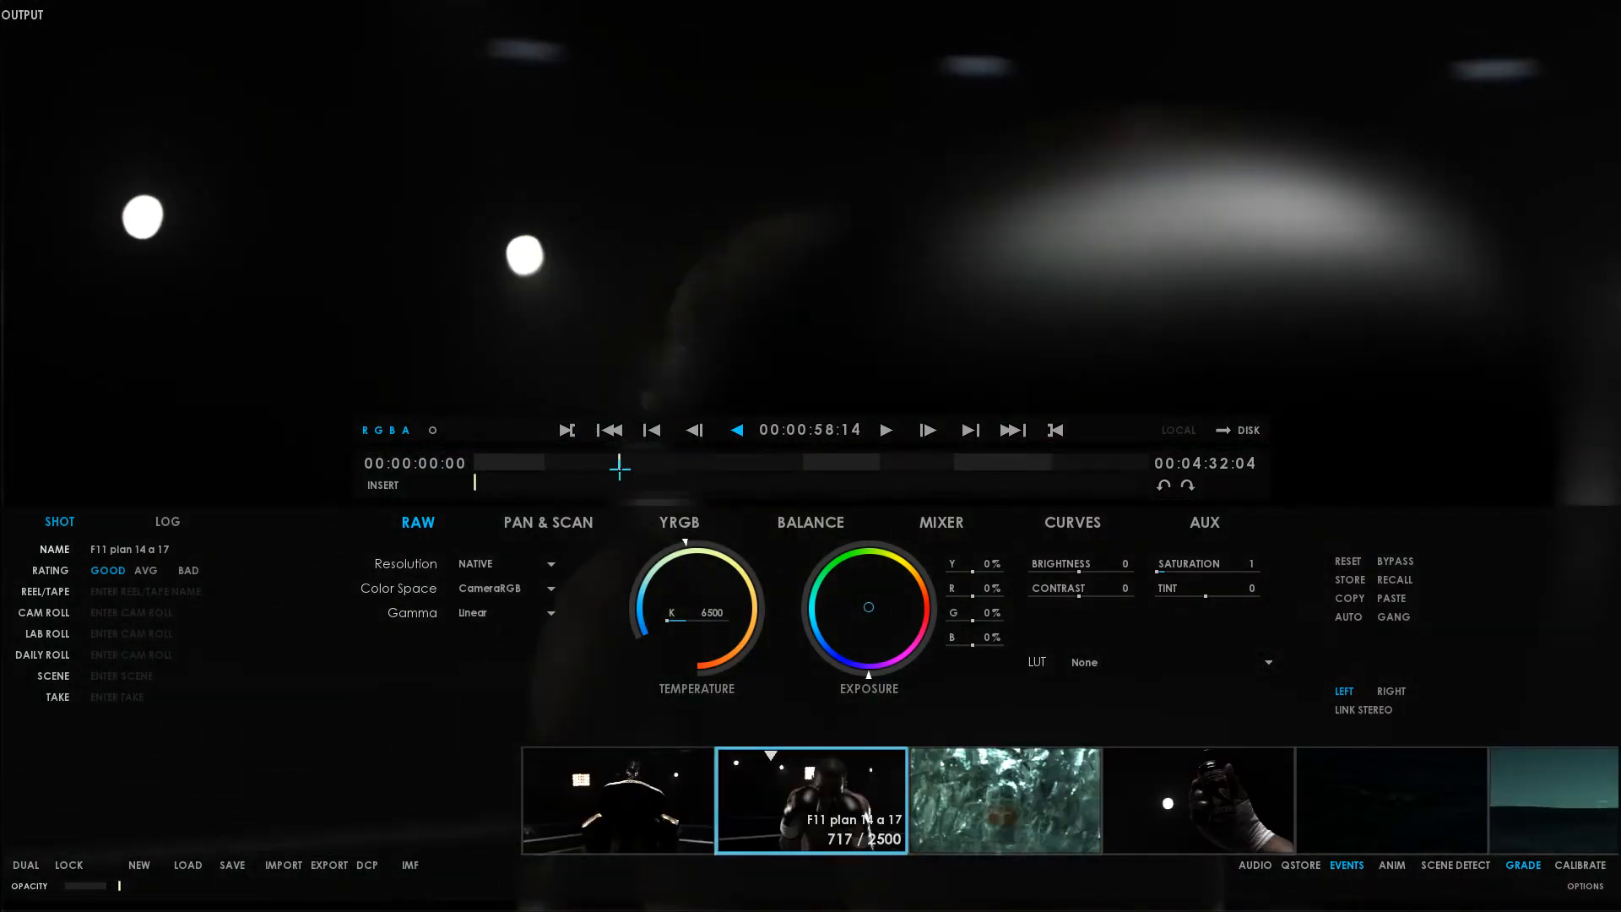
left_click(884, 429)
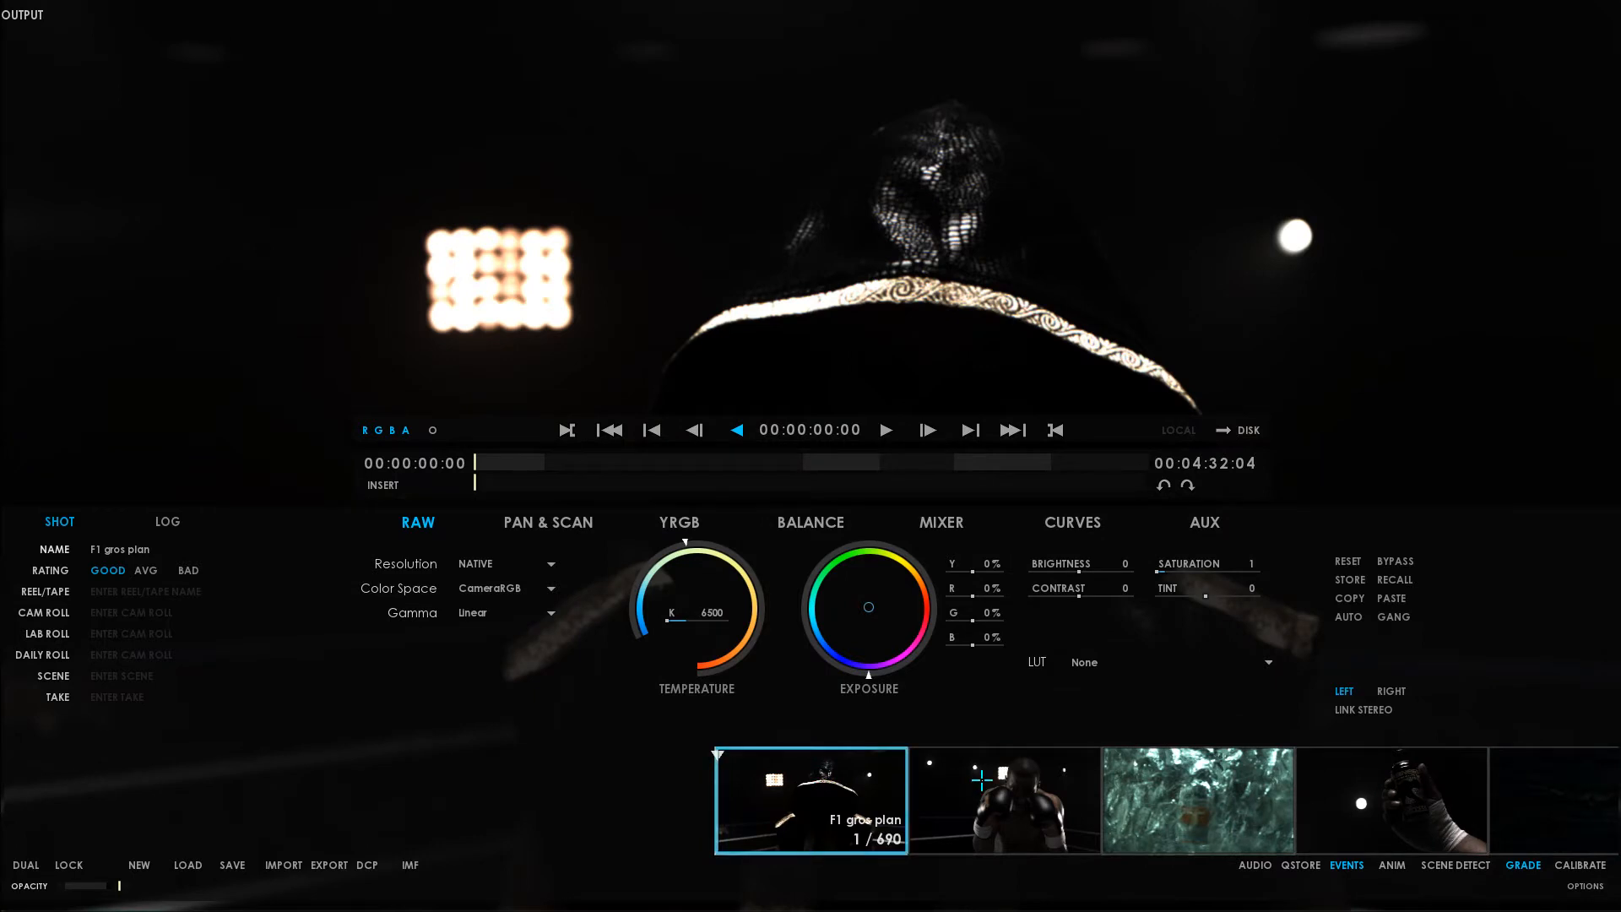
left_click(884, 429)
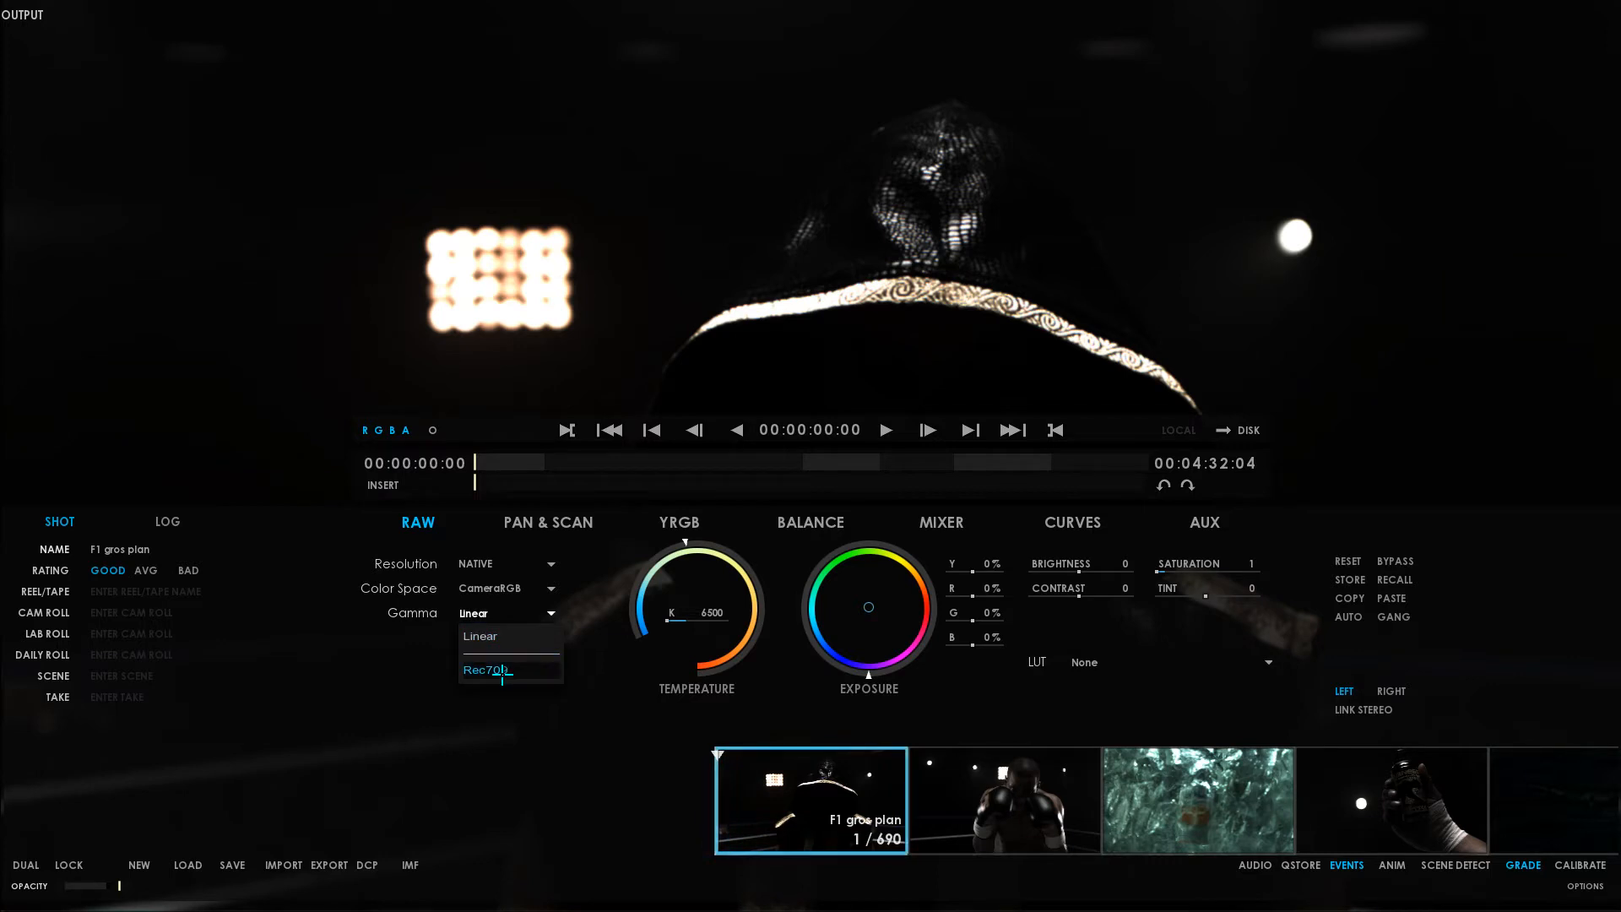
left_click(487, 669)
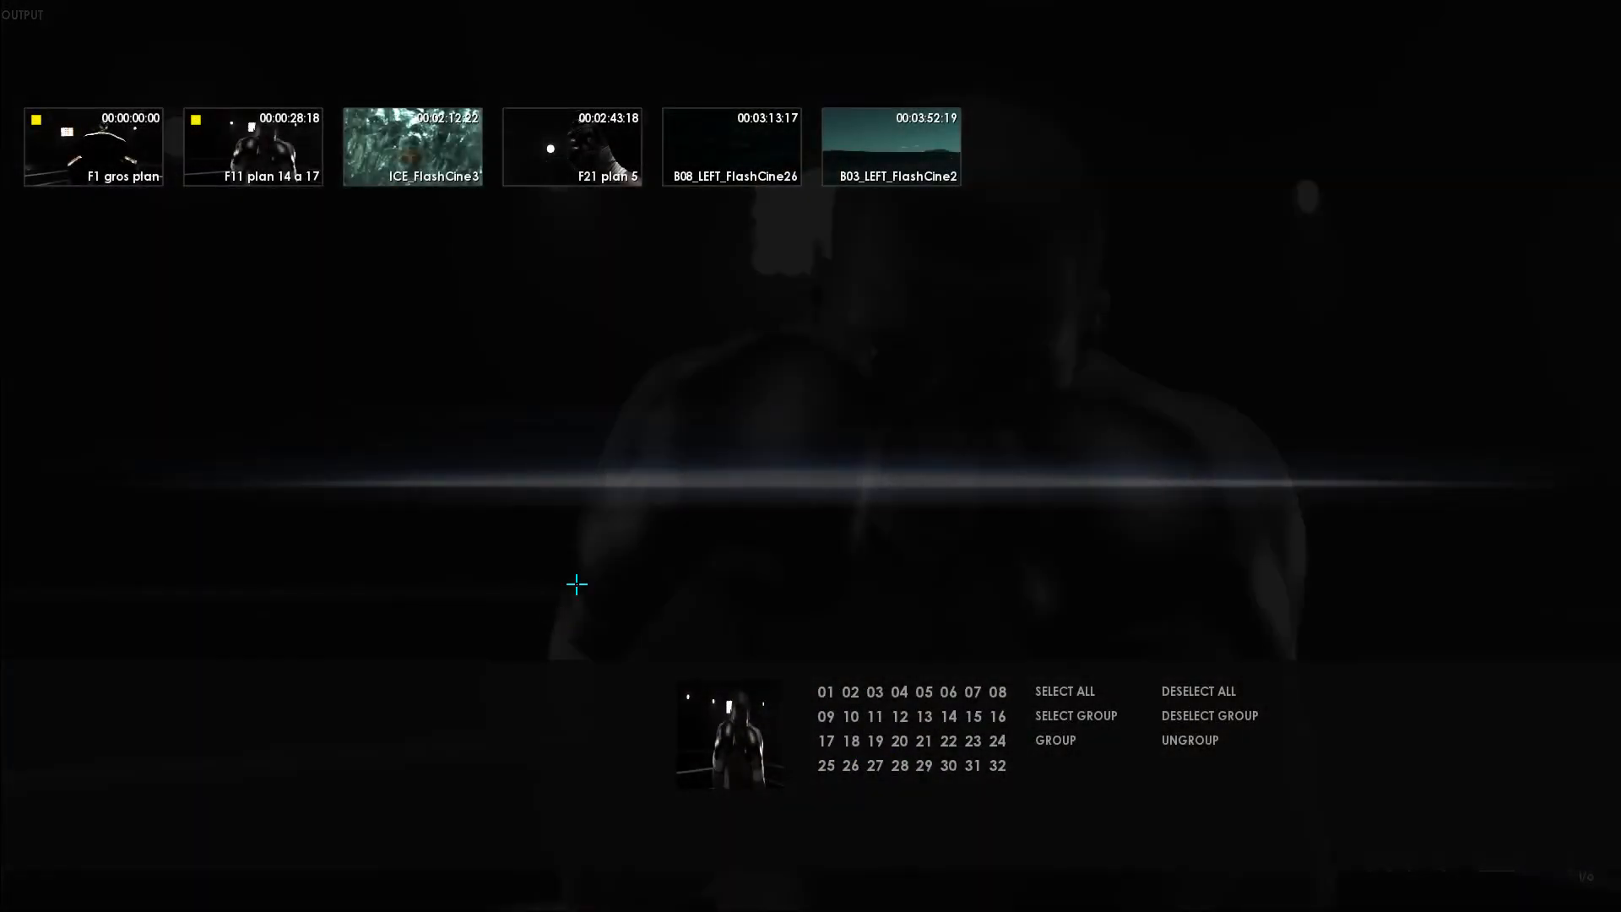
Make group slot 32 the active group in the storyboard.
left_click(996, 765)
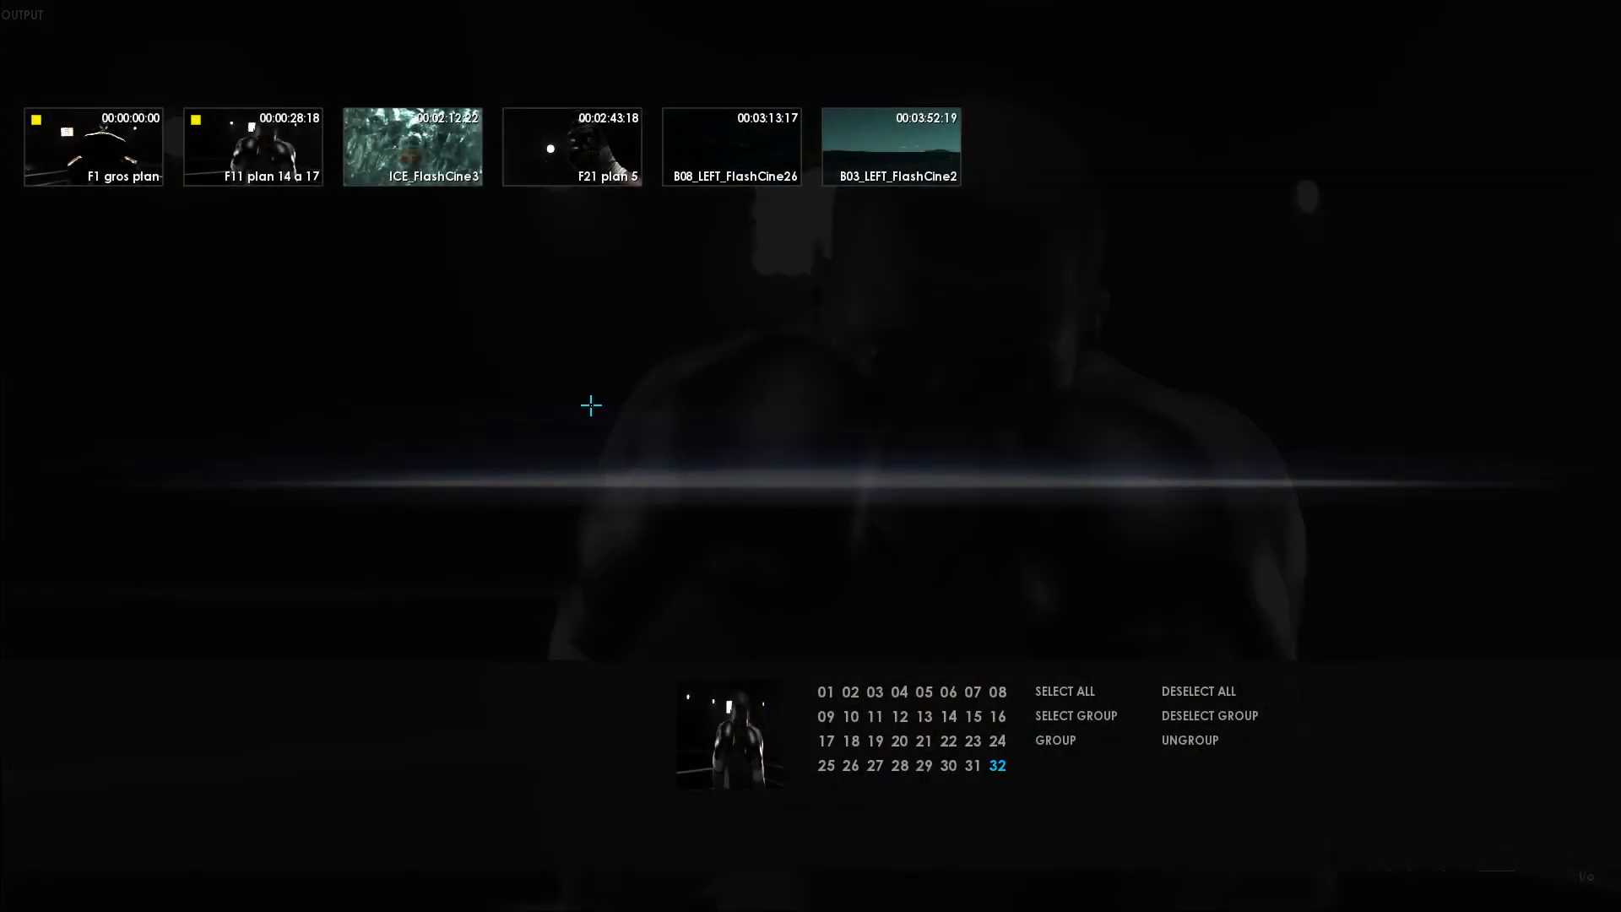
mouse_move(168, 235)
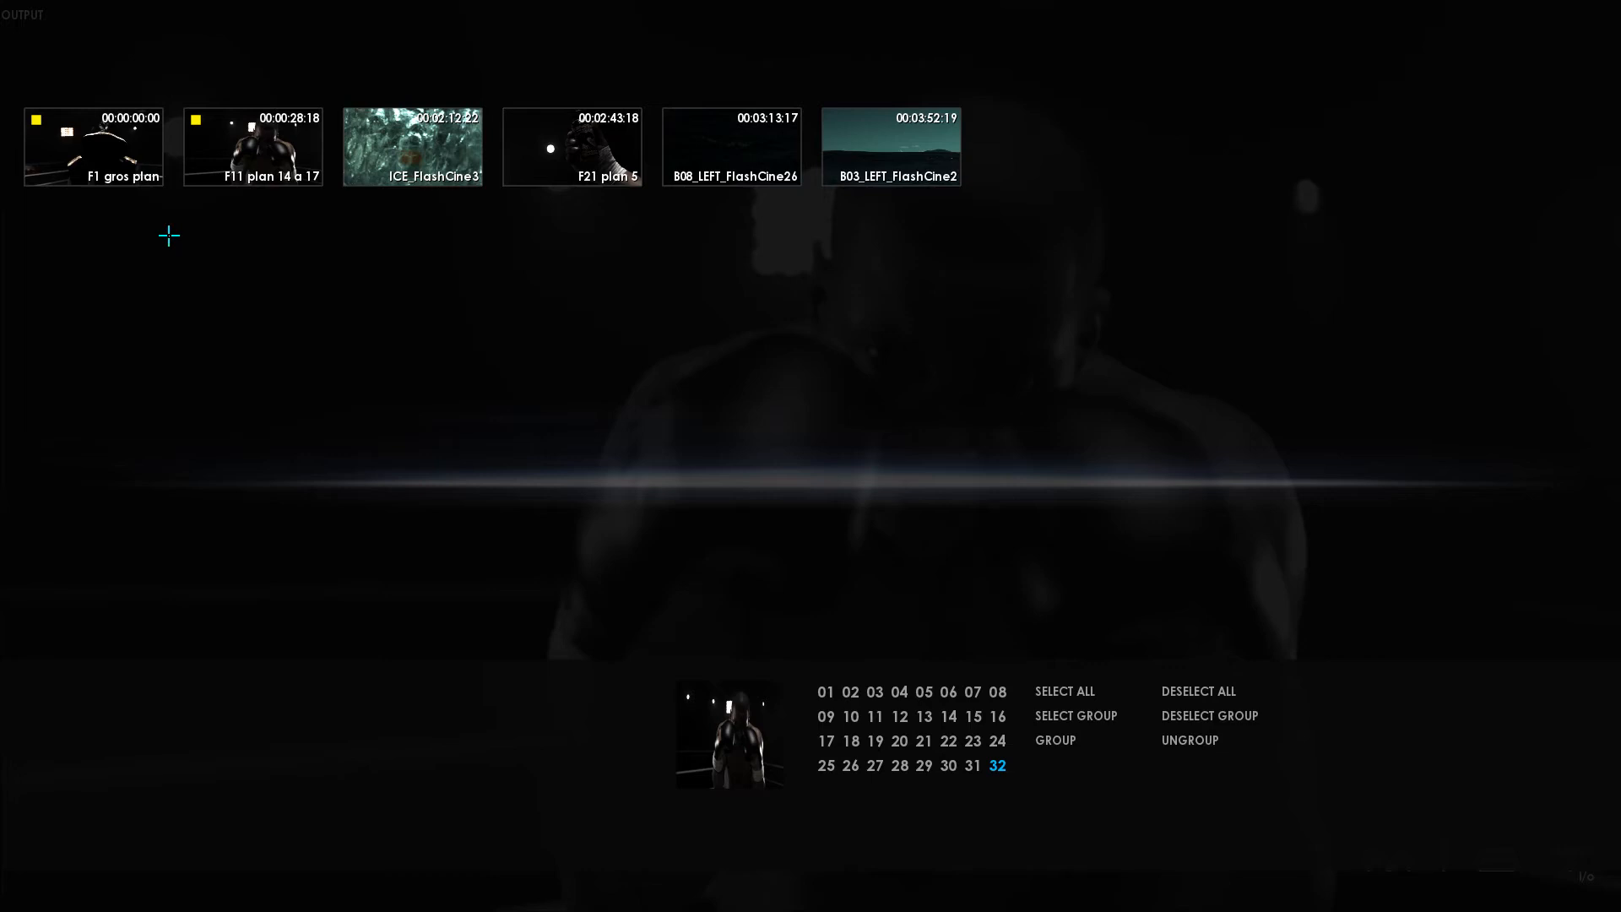
mouse_move(591, 378)
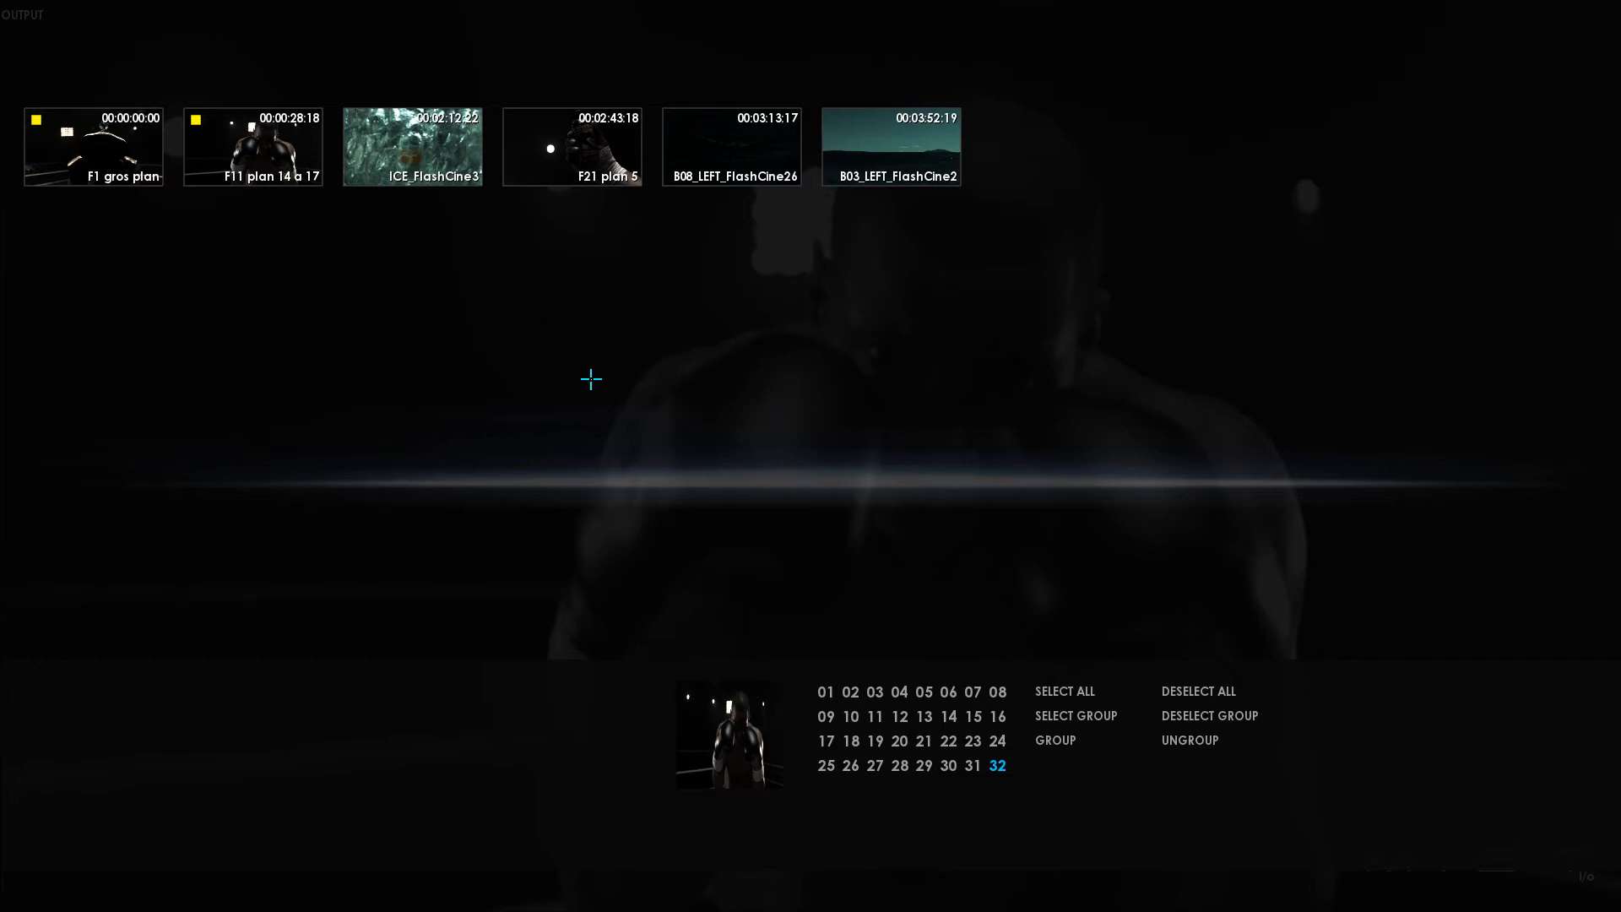
mouse_move(586, 414)
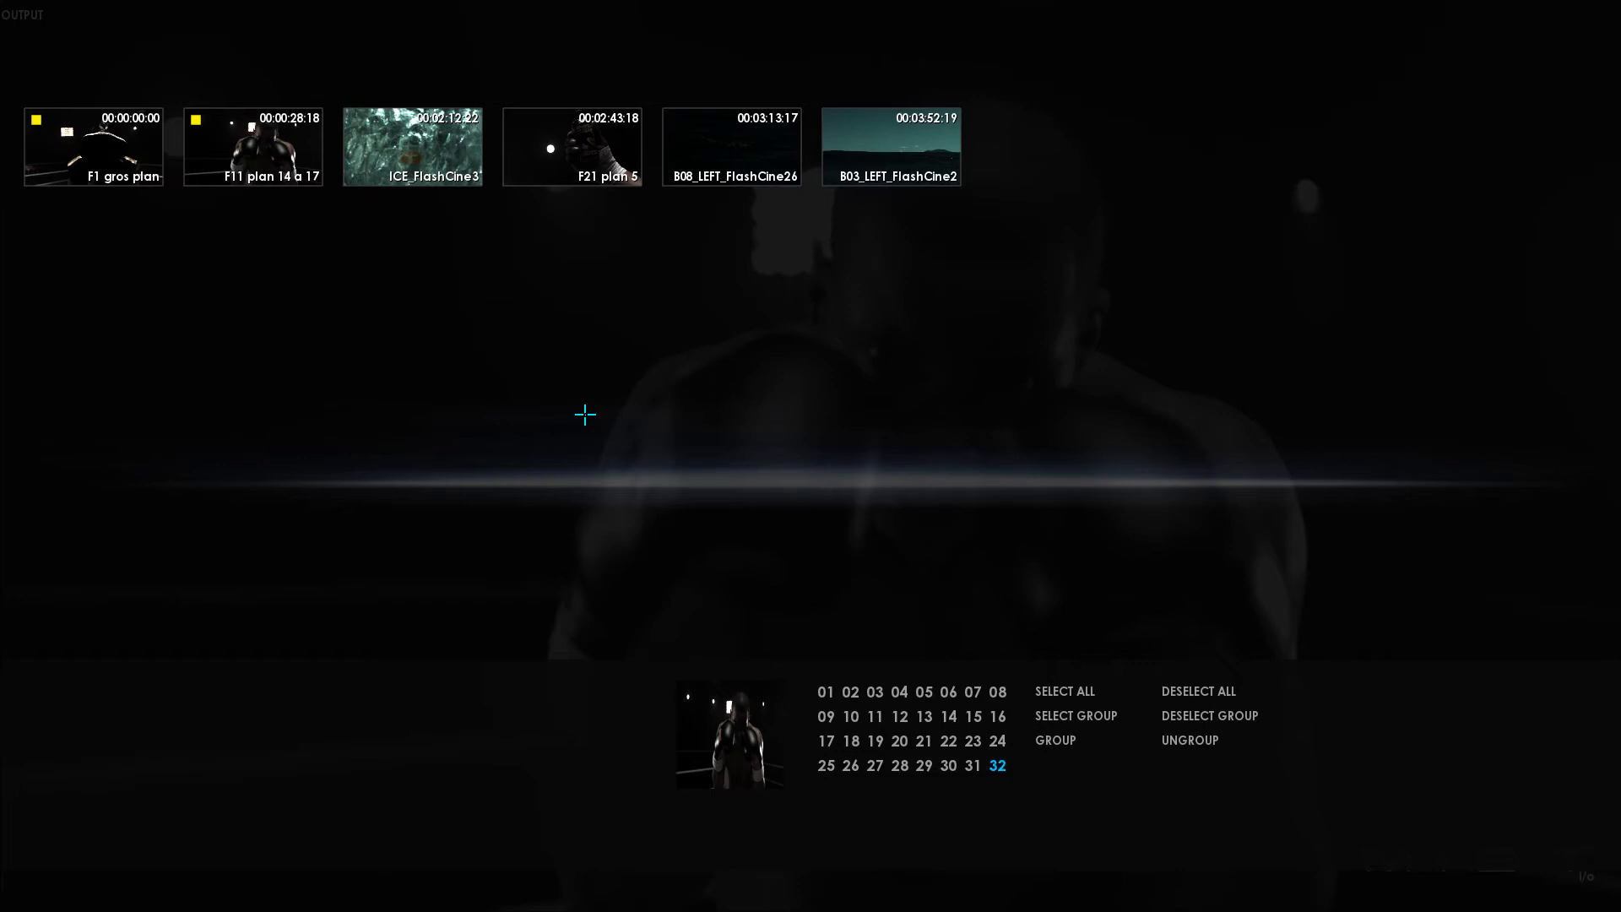
mouse_move(277, 254)
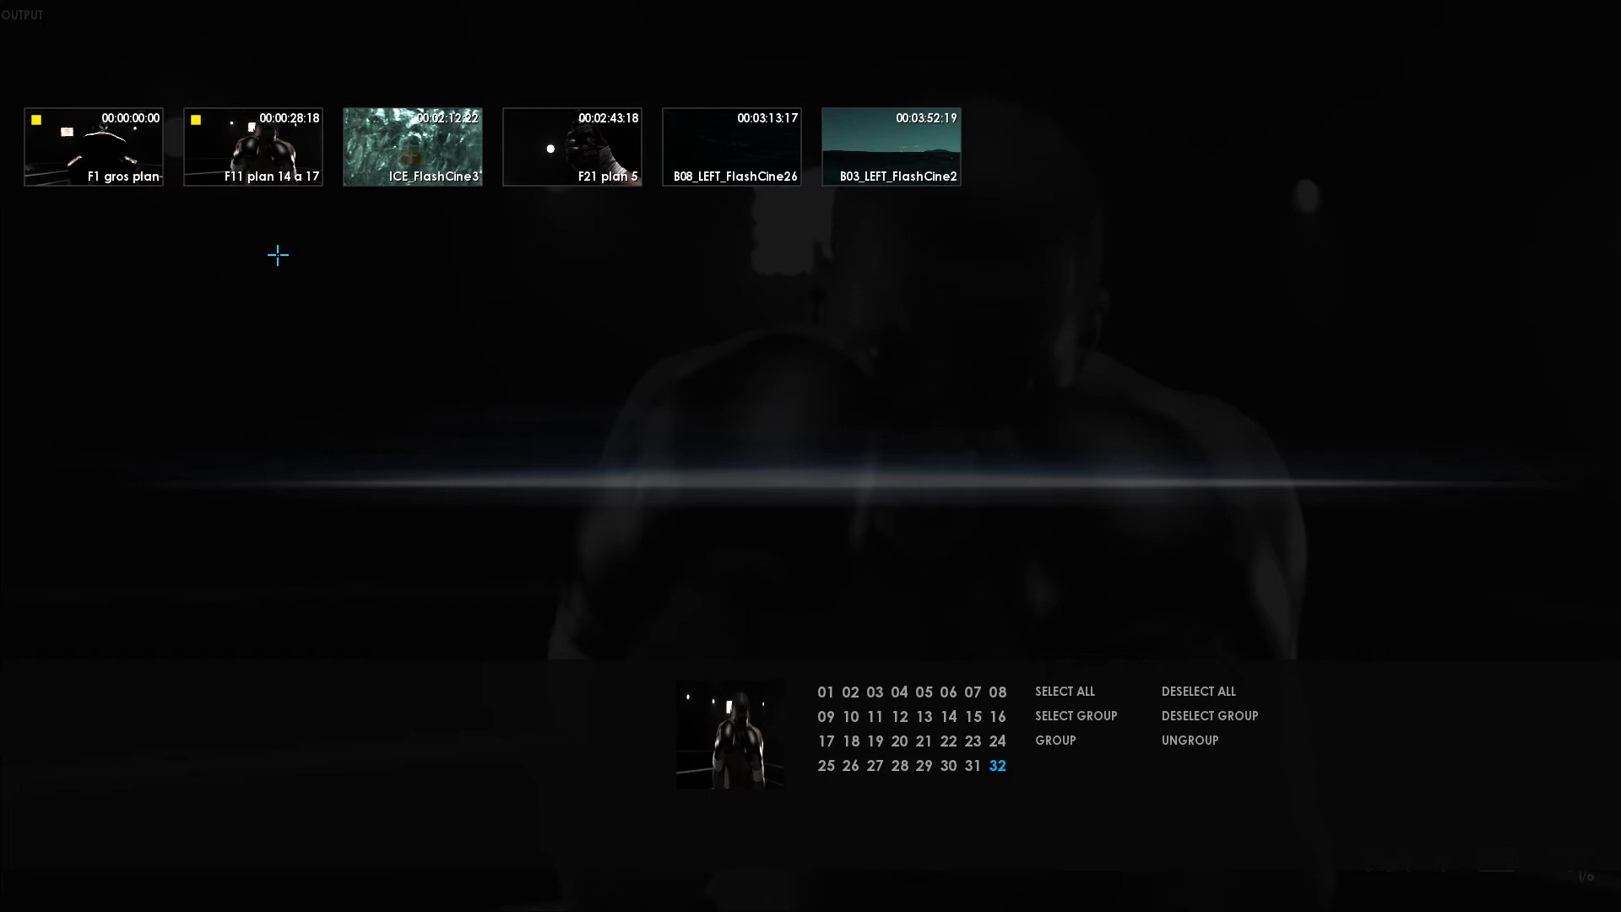
mouse_move(220, 245)
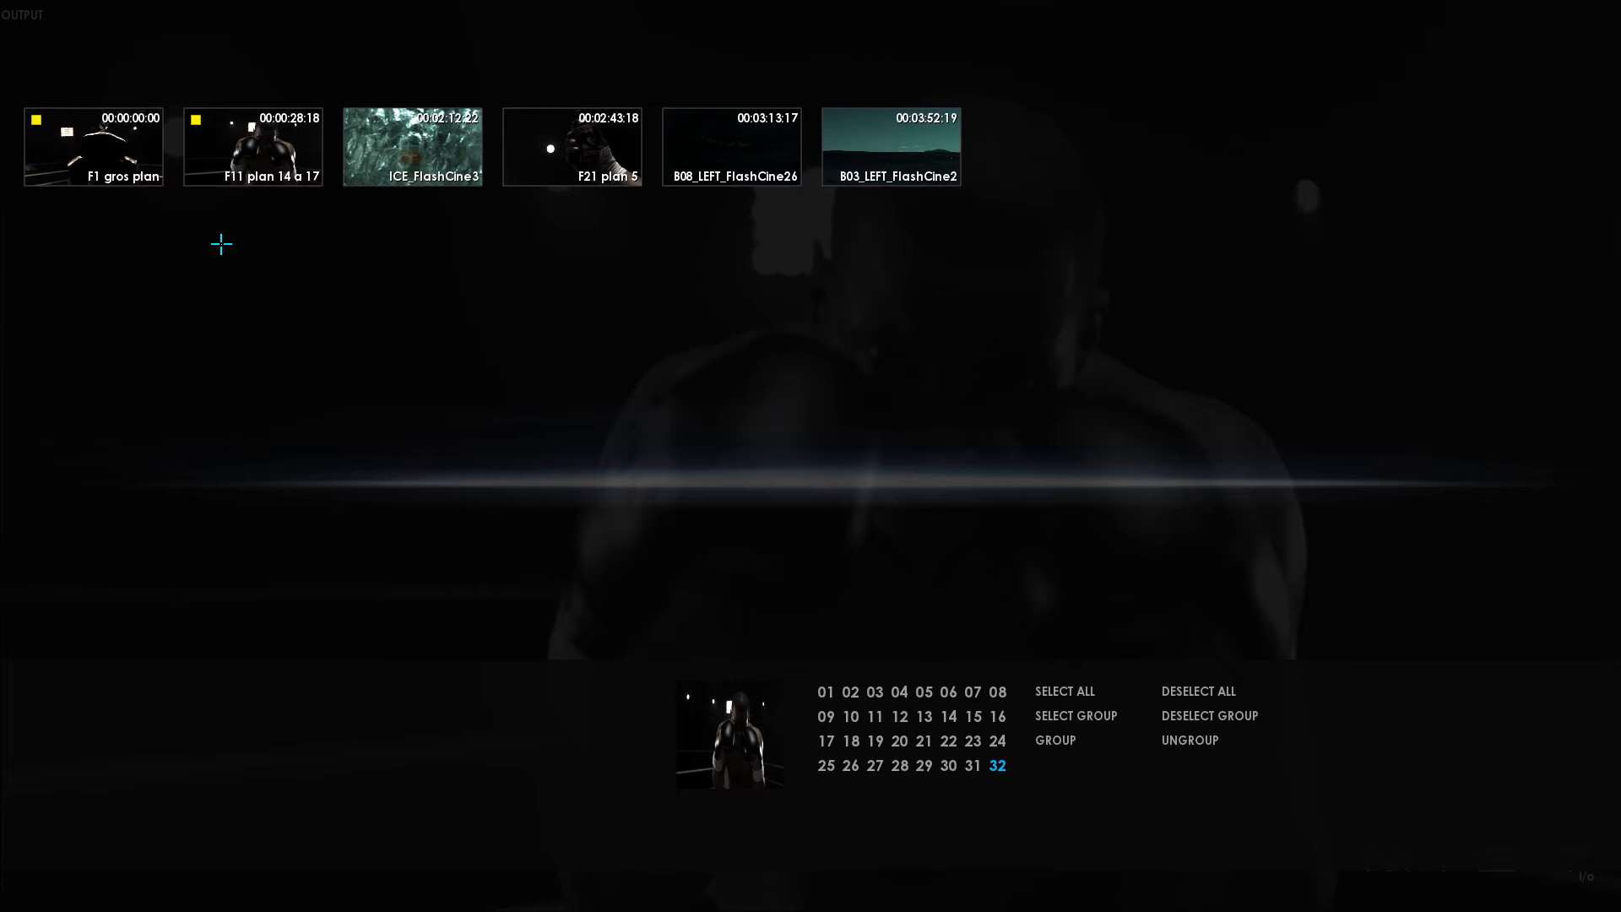
mouse_move(108, 246)
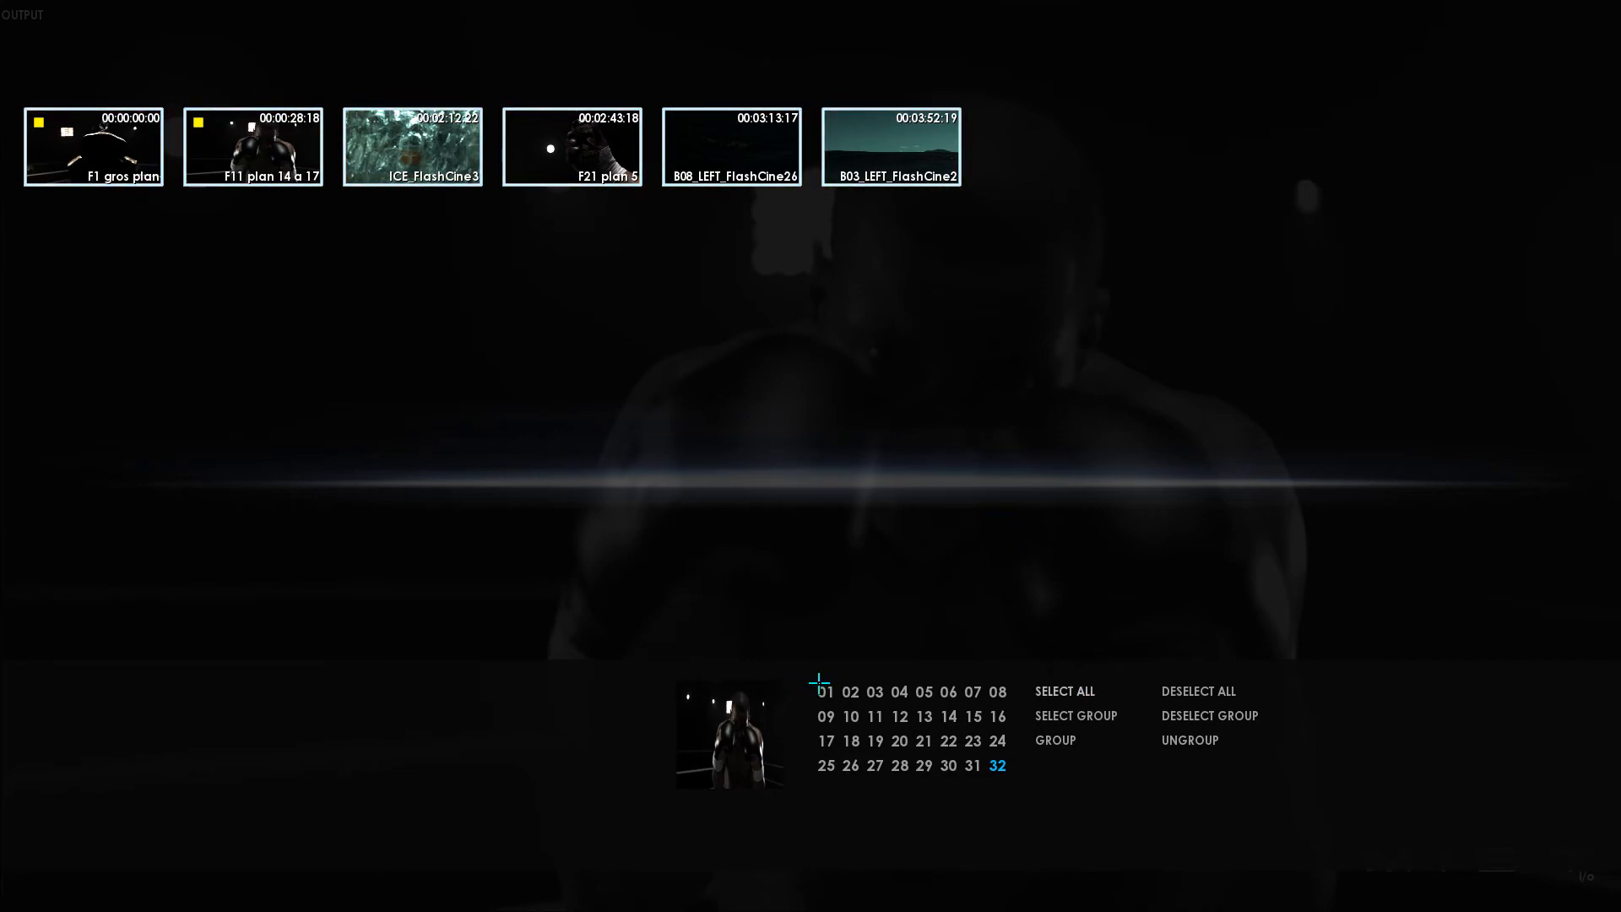
Assign the six selected storyboard clips to group 01.
left_click(1064, 691)
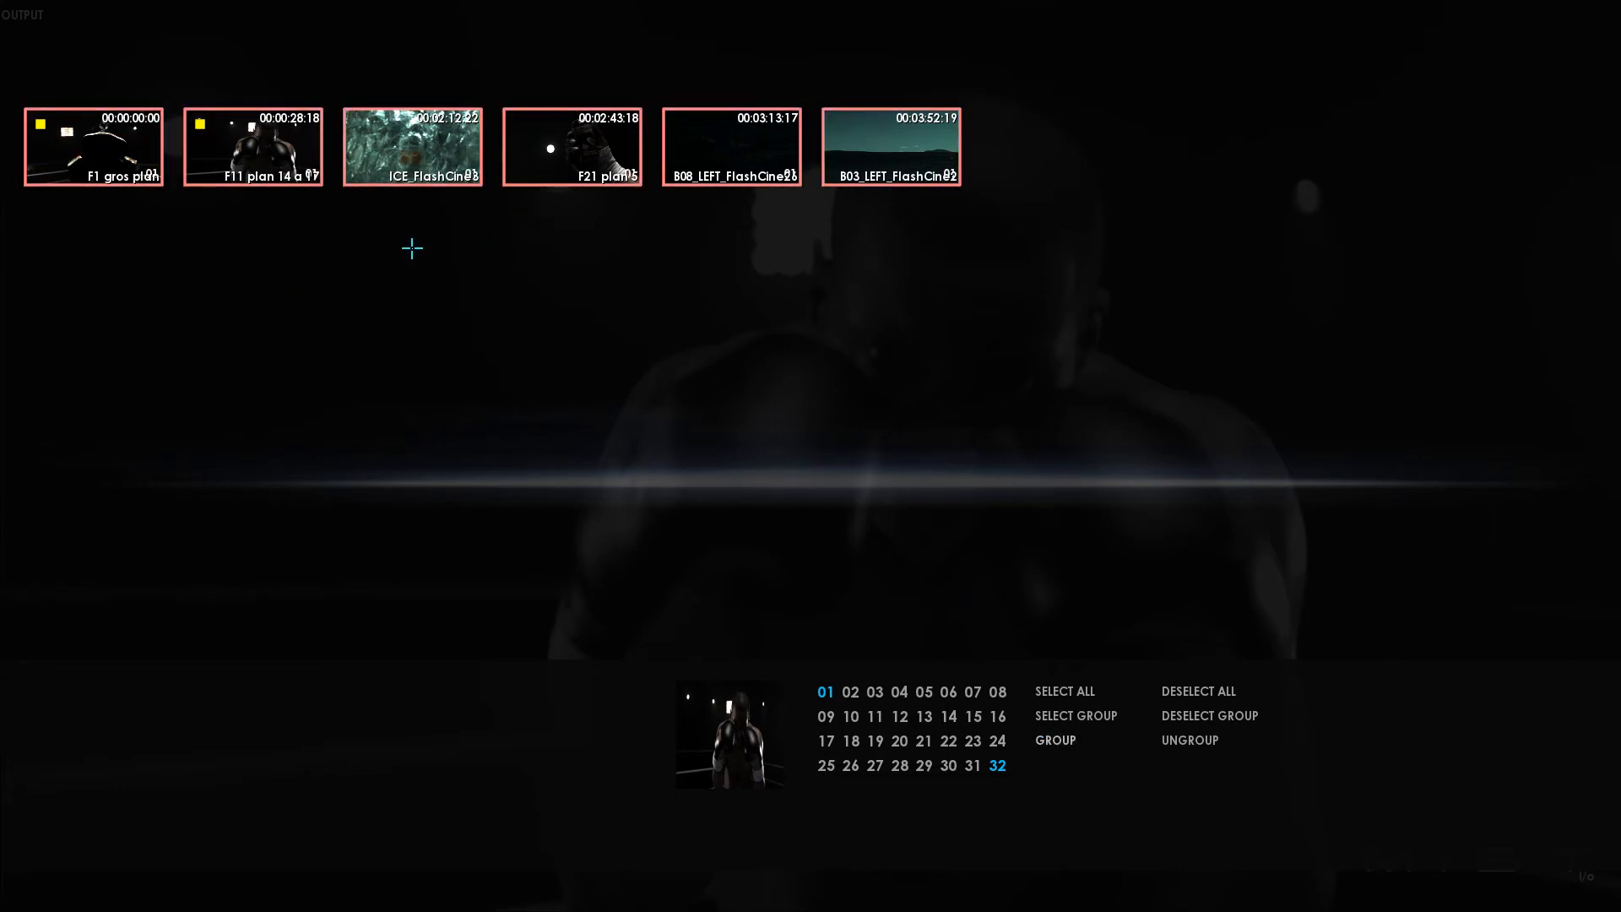
mouse_move(478, 285)
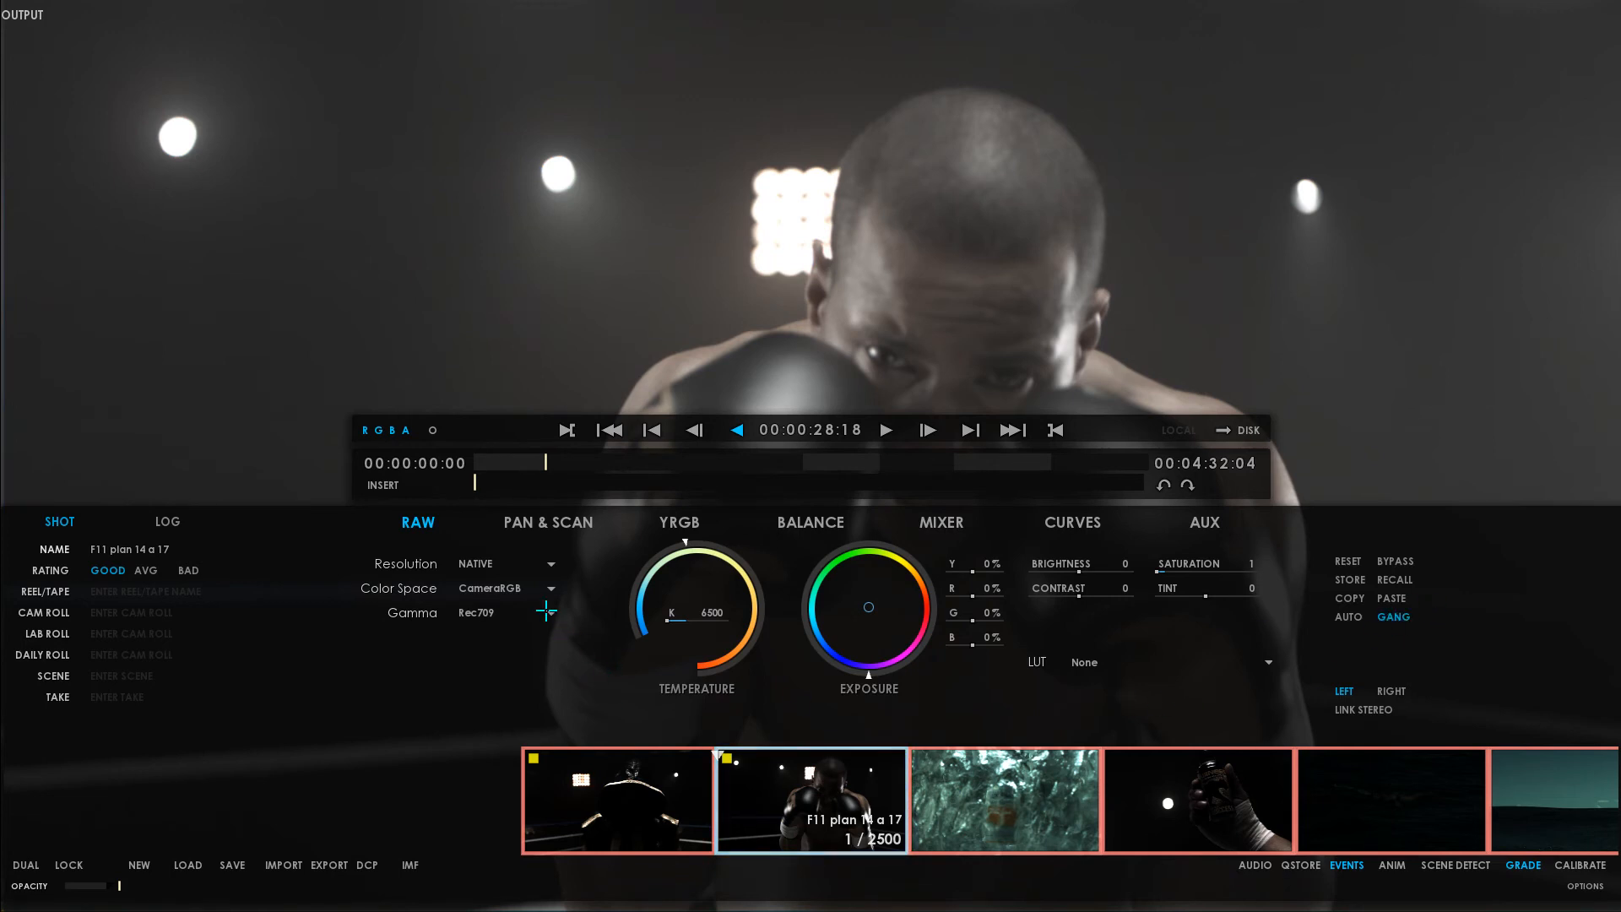
With GANG enabled, set Gamma to Rec709 across all six grouped clips.
left_click(508, 612)
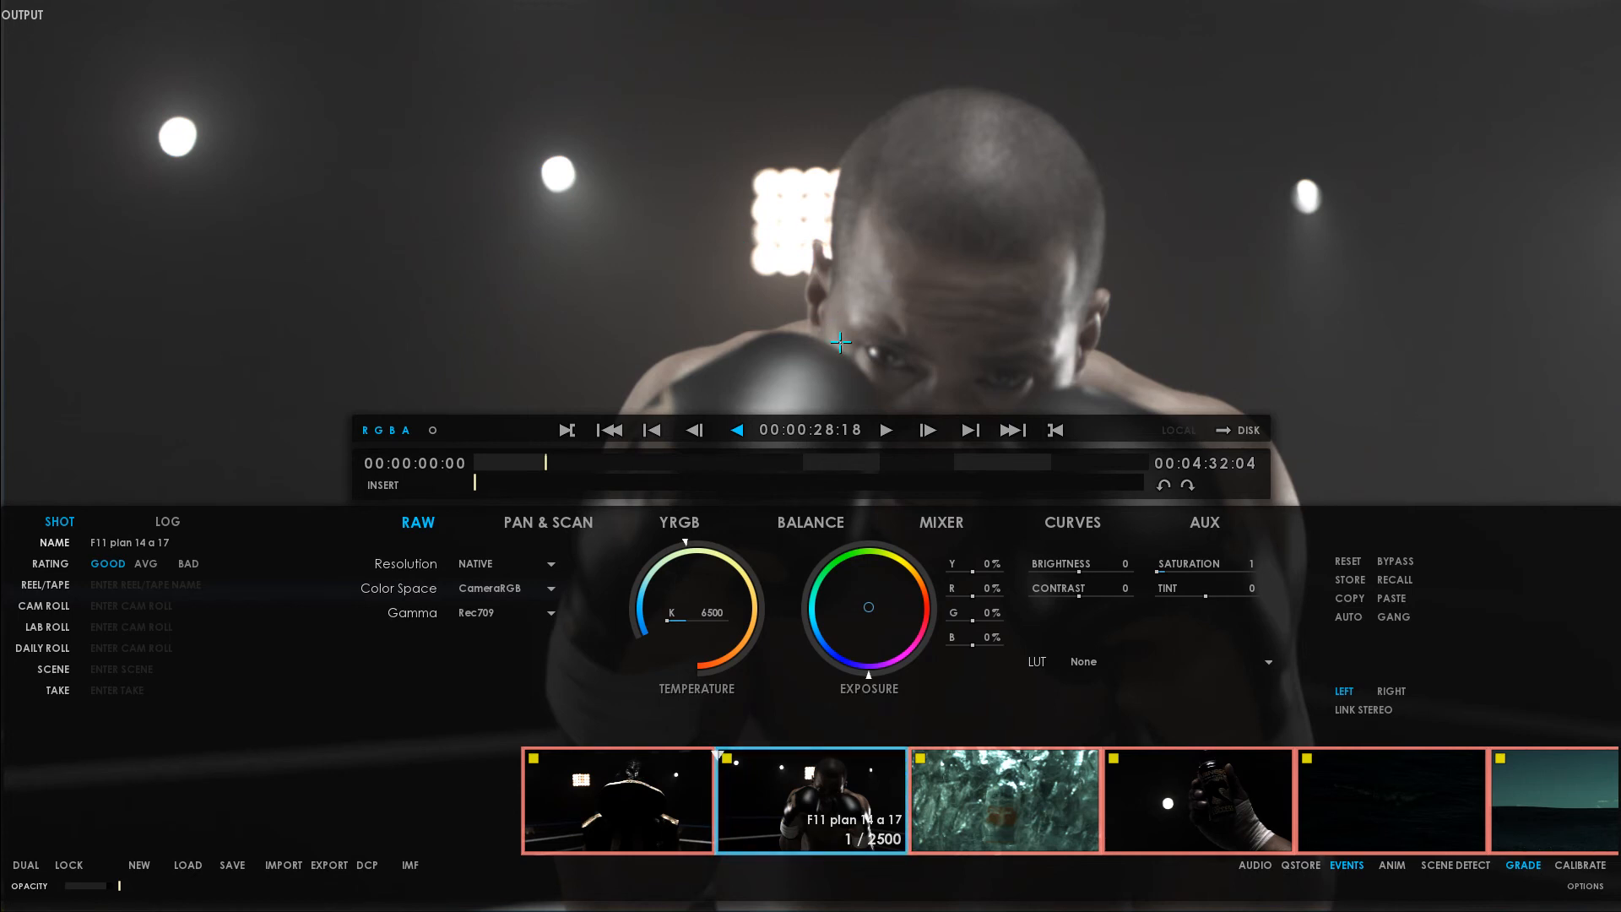
Set the F11 plan 14 a 17 shot's contrast to 0.21 with GANG off.
left_click(884, 429)
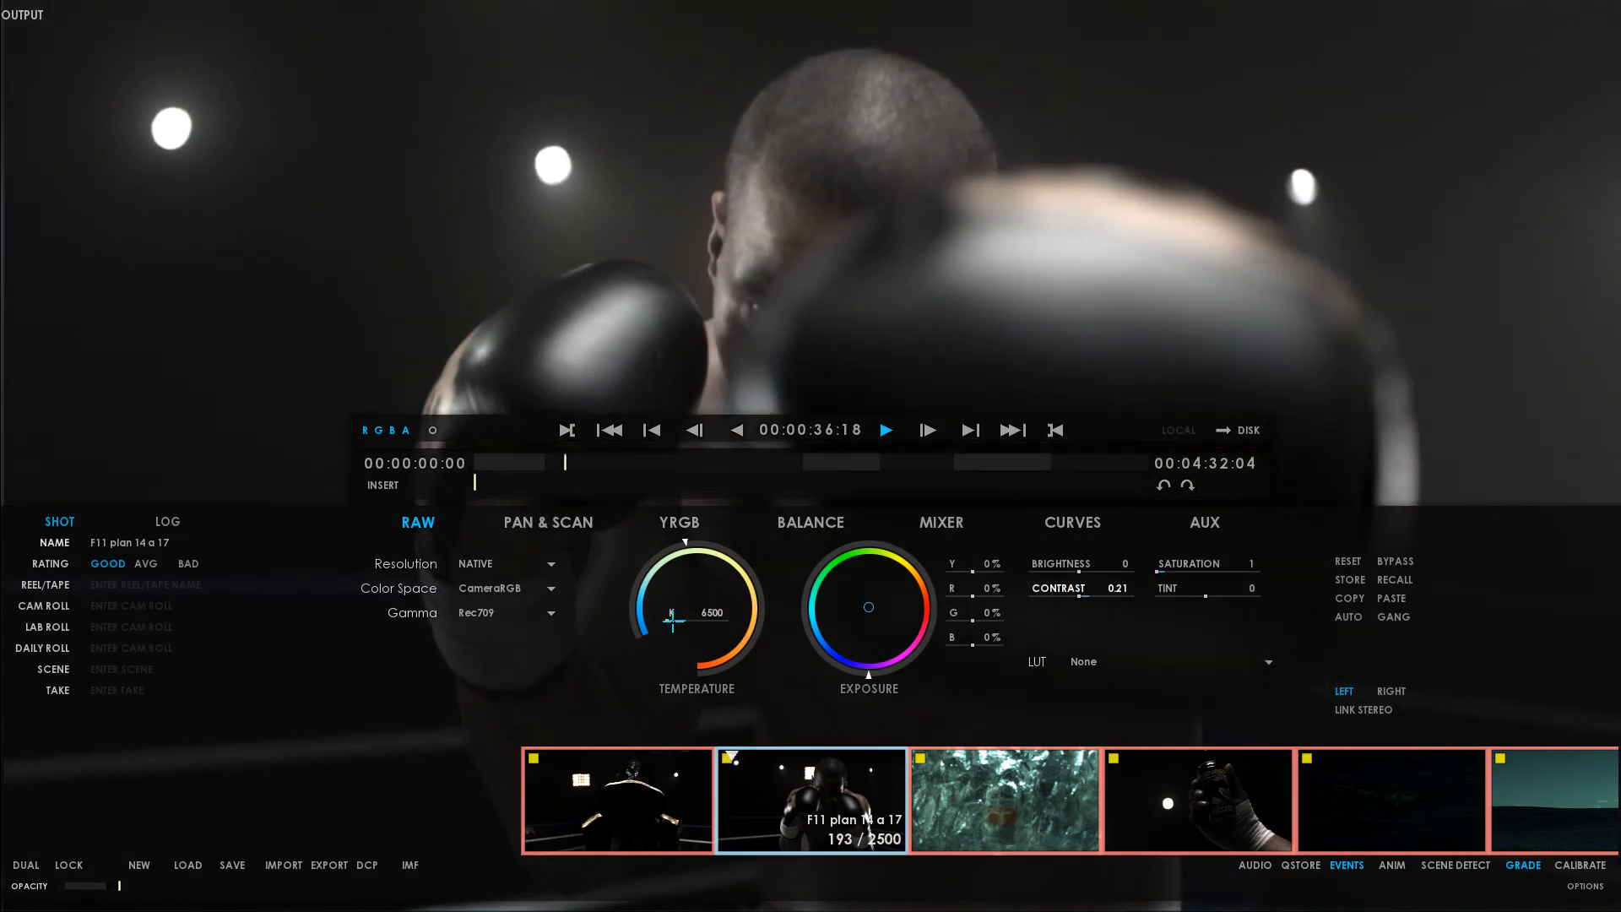
left_click(884, 430)
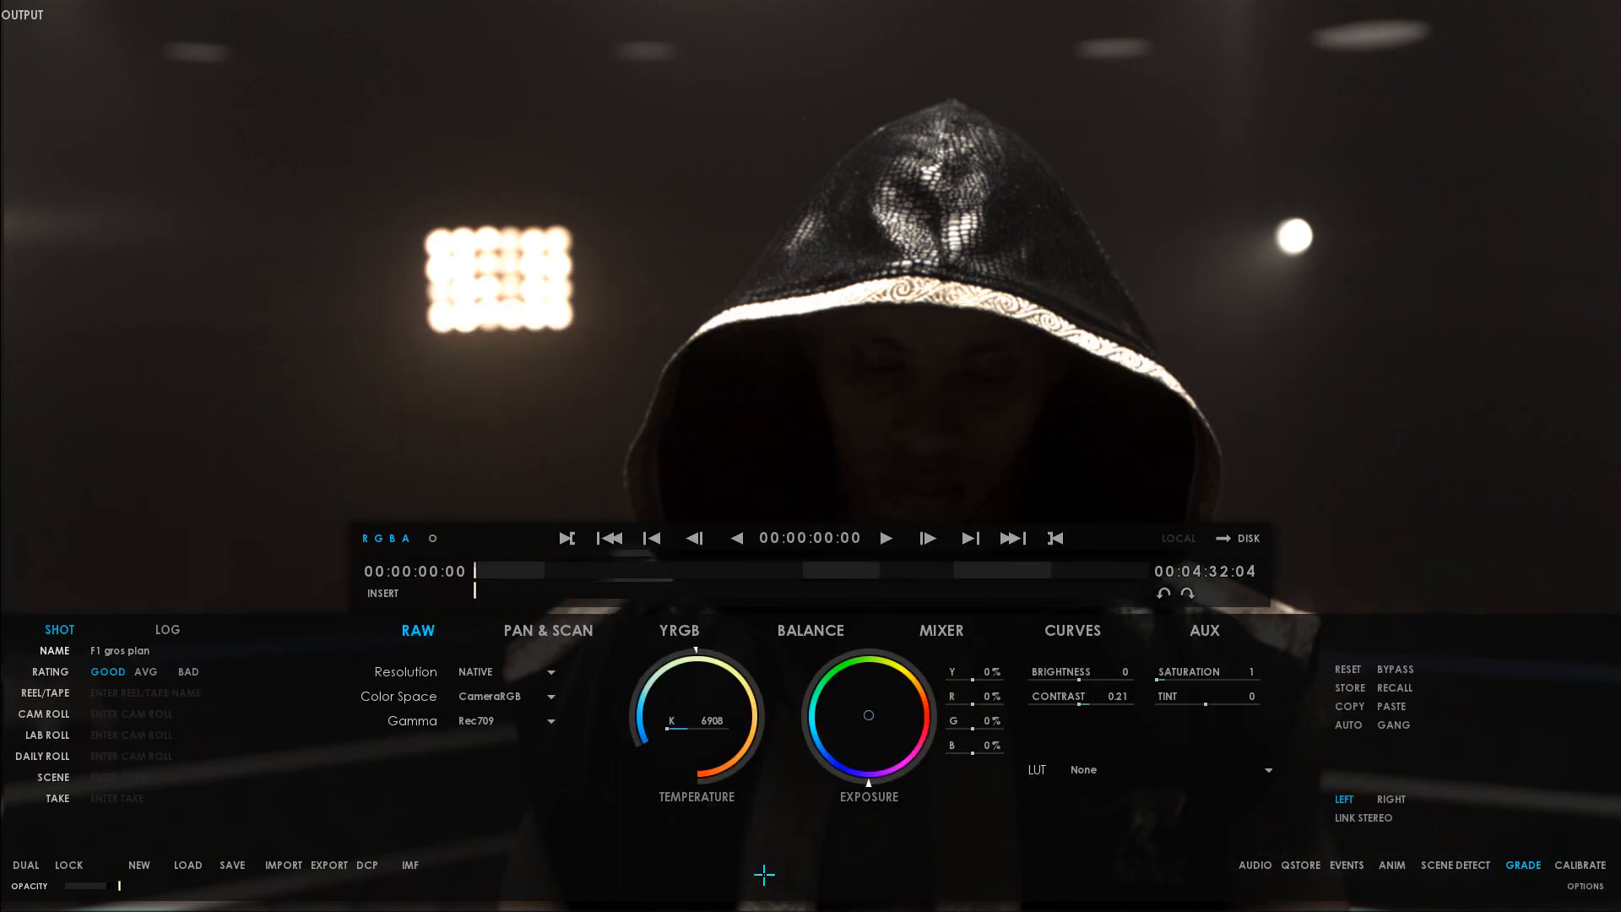
Play the F1 gros plan shot, setting temperature 6660 K and contrast 0.23.
left_click(884, 538)
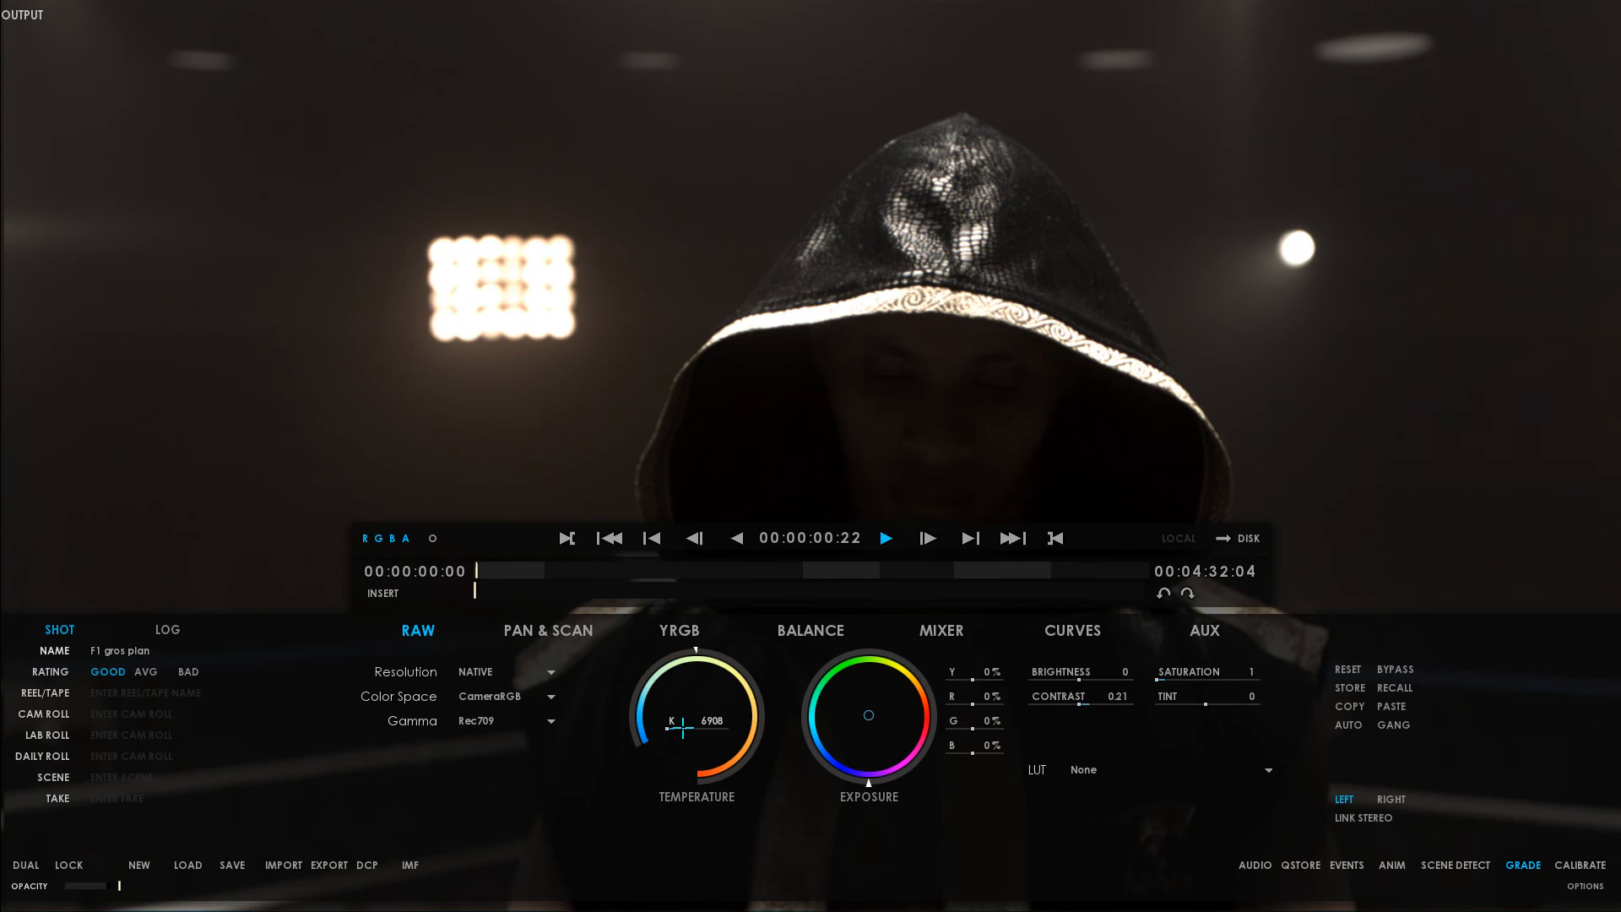
left_click(884, 537)
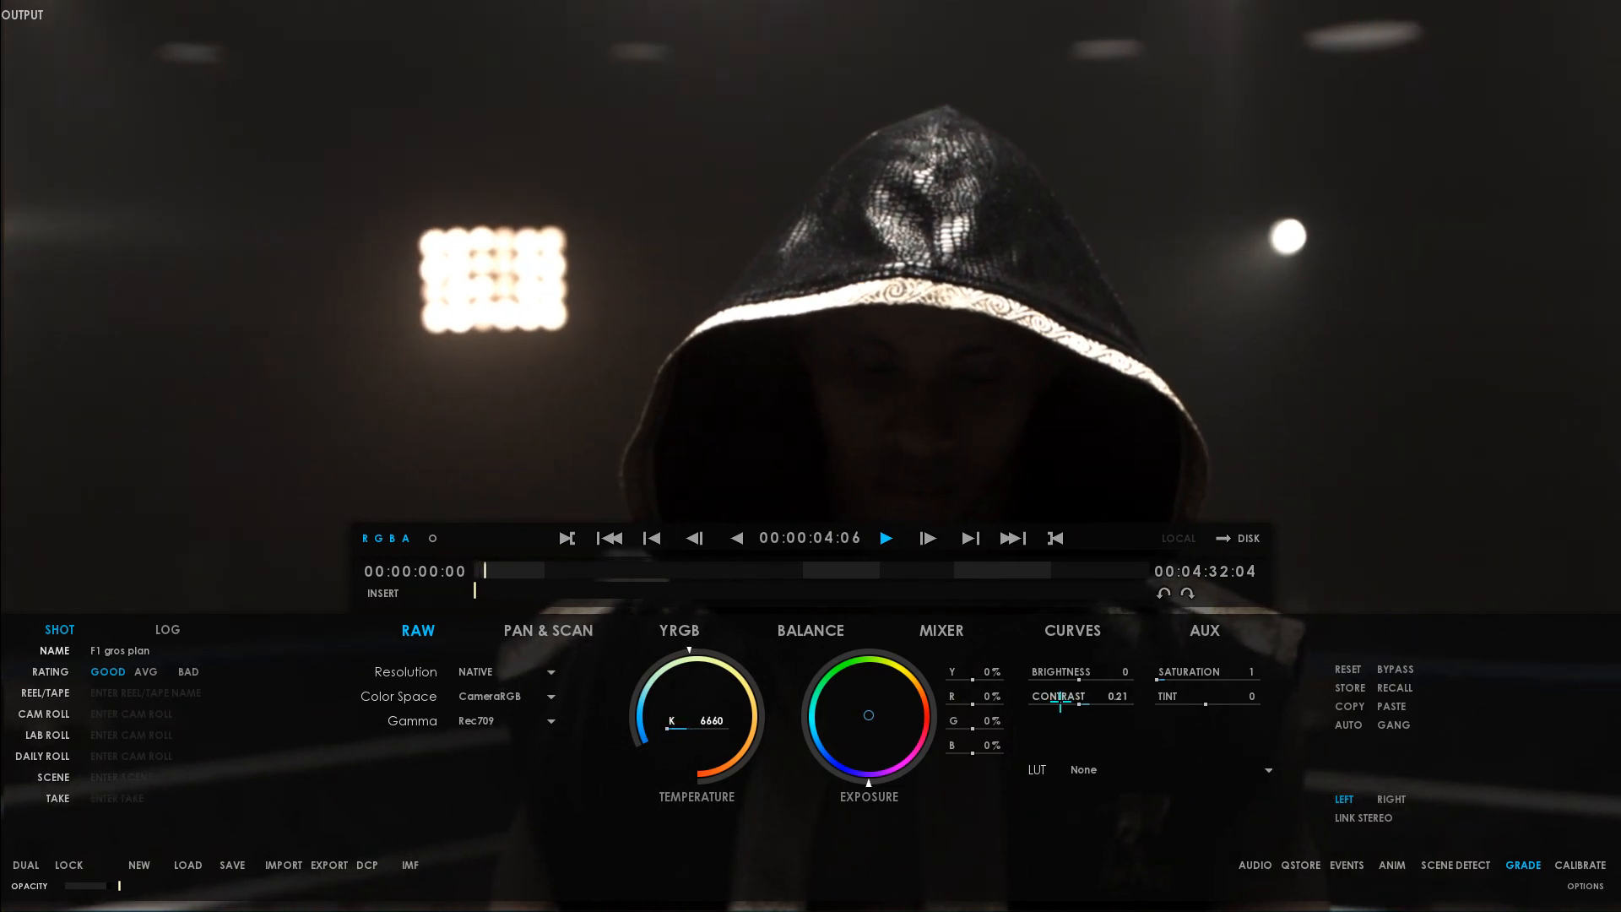
left_click_drag(1058, 708, 1080, 708)
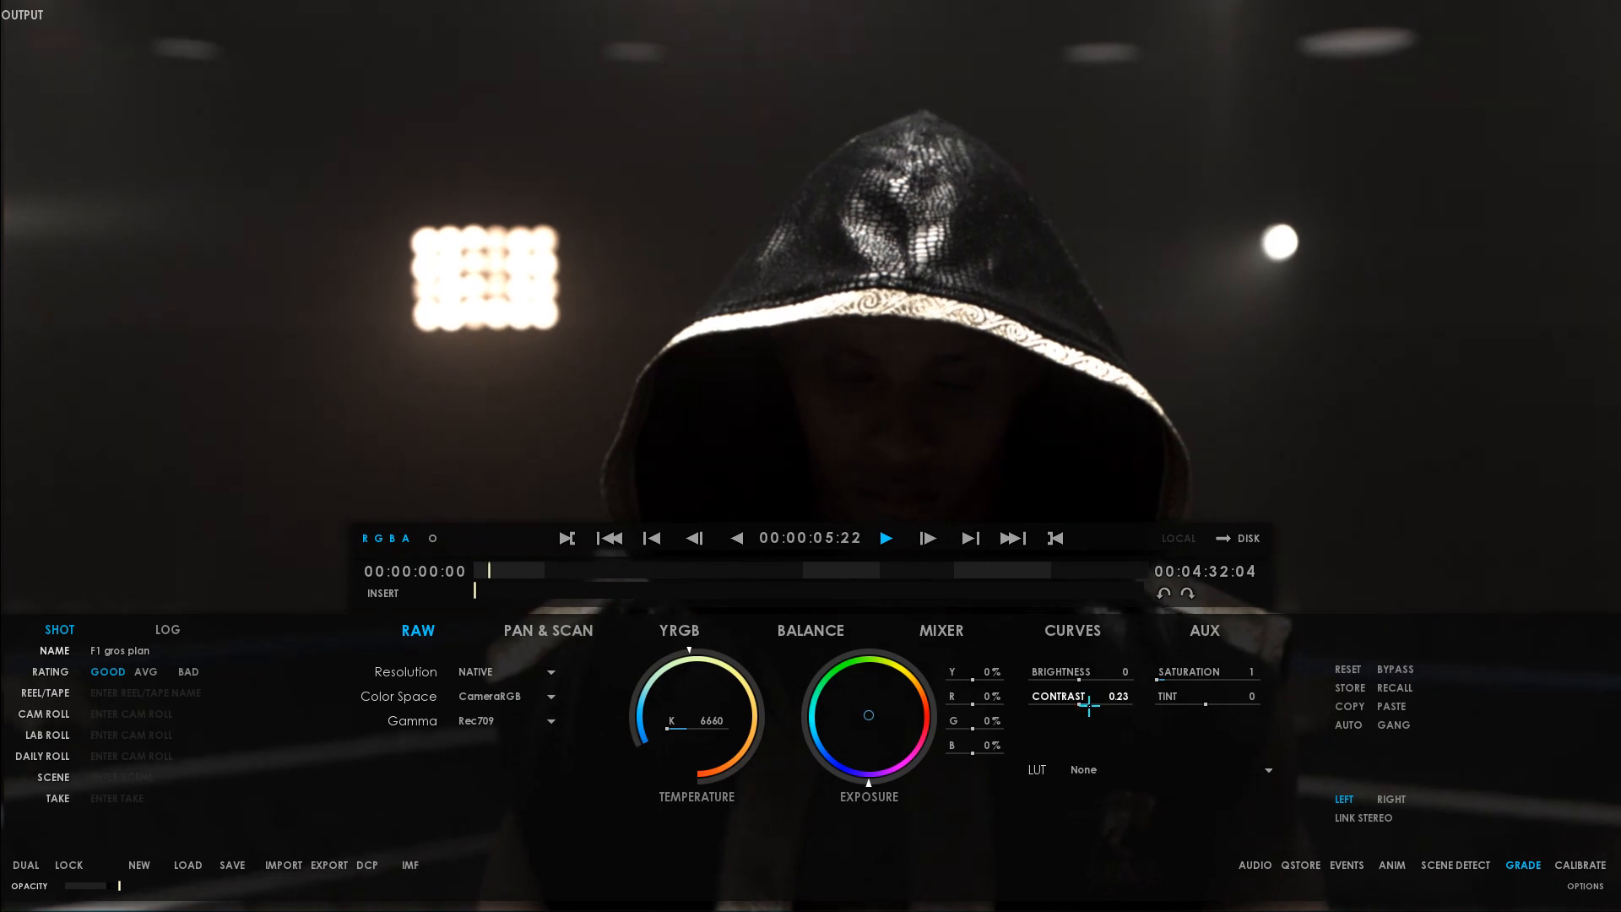